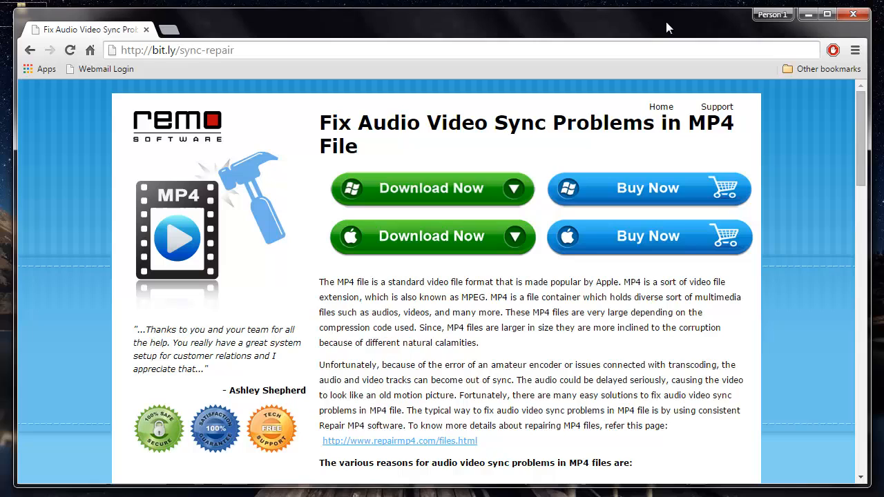
Step: Load Olympus SZ30MR 18.MP4 from the Mp4 folder as the corrupted movie
click(177, 50)
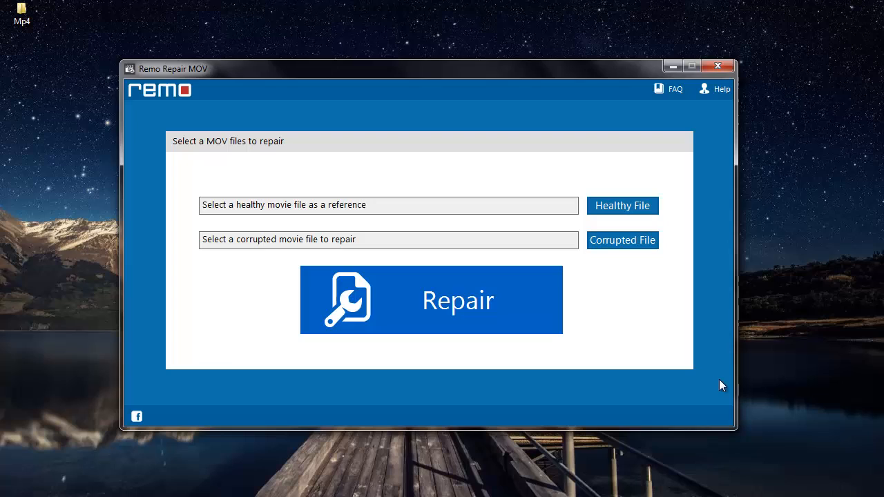
mouse_move(722, 348)
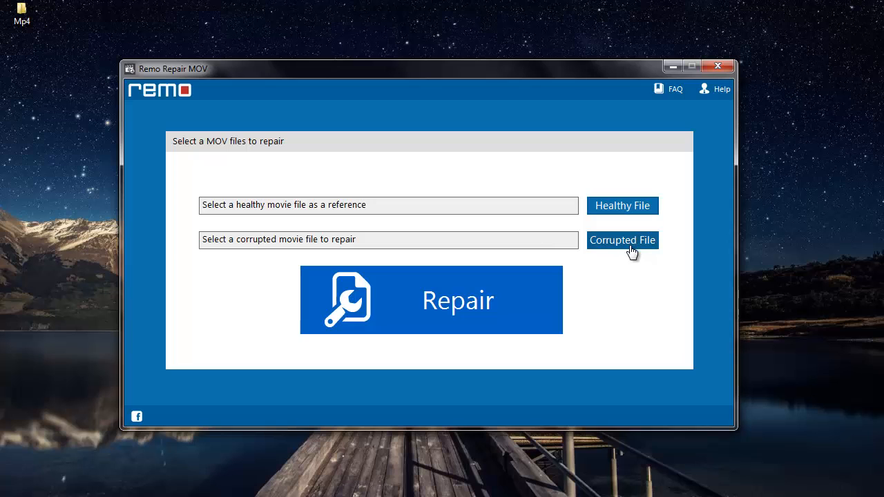
mouse_move(624, 251)
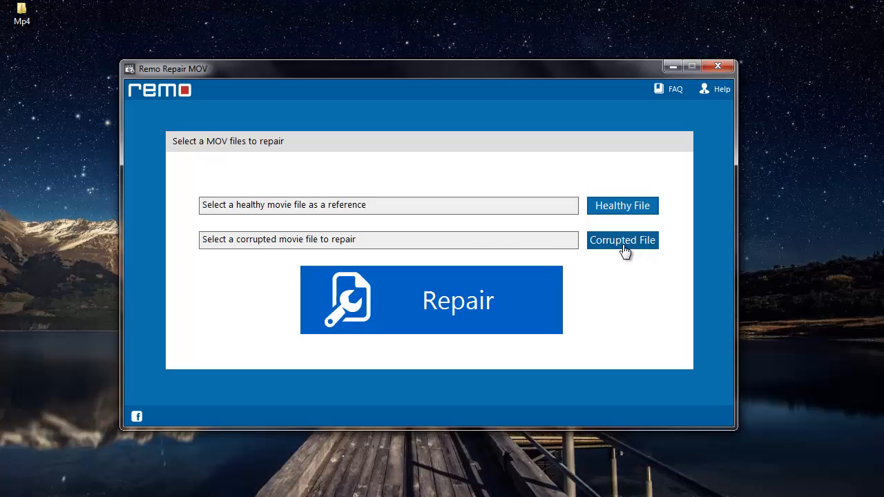
click(622, 240)
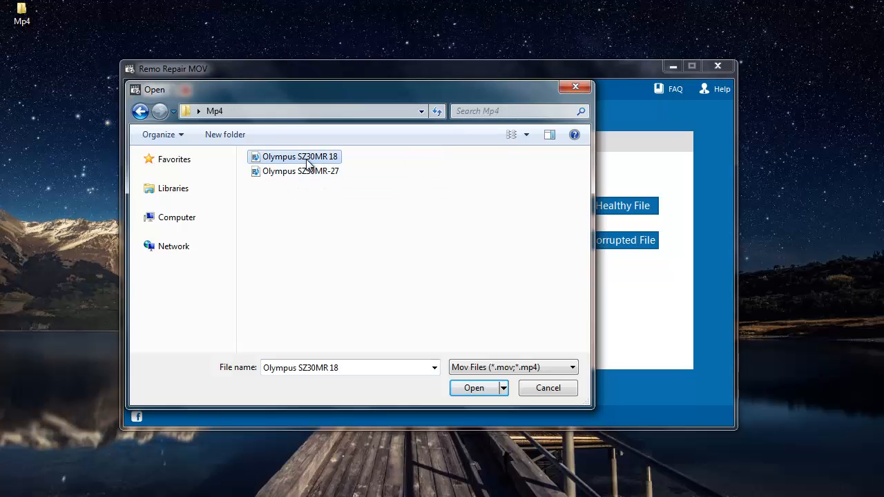
click(474, 387)
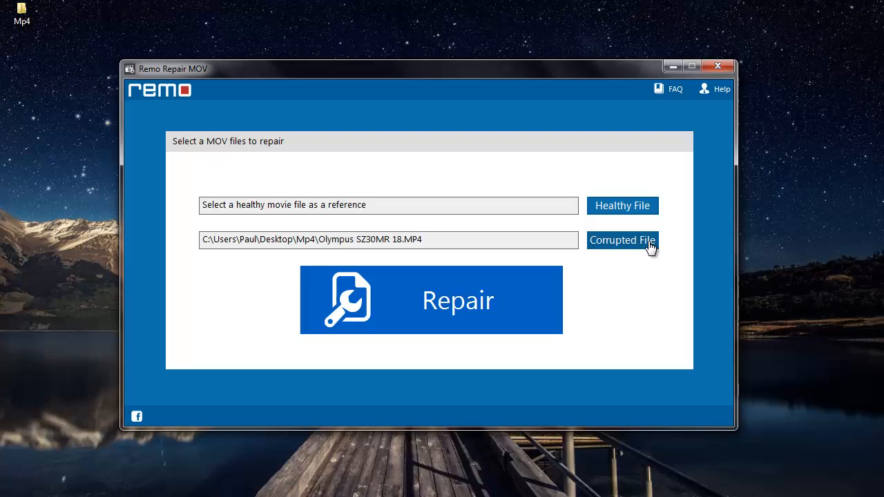
mouse_move(633, 220)
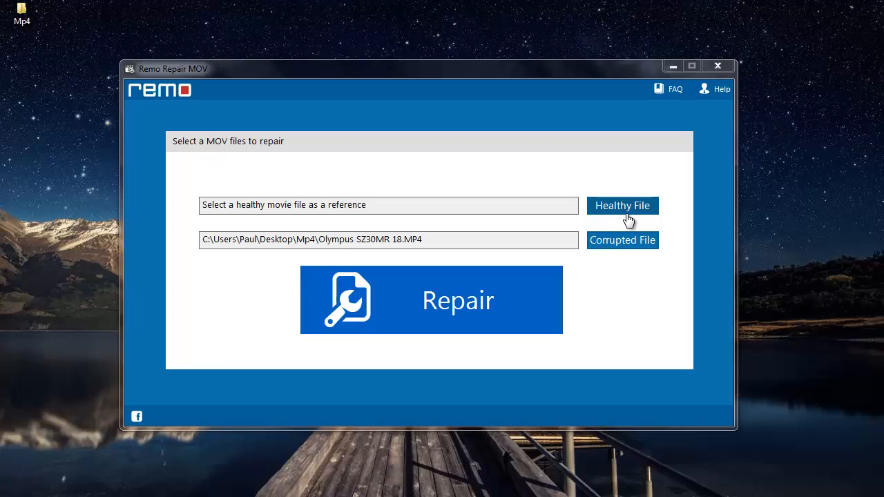
mouse_move(625, 216)
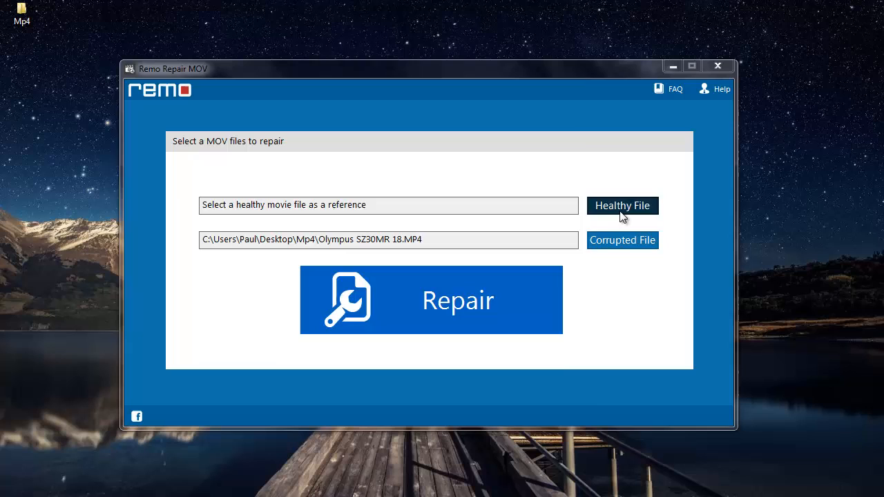
Step: Load Olympus SZ30MR-27.MP4 from the Mp4 folder as the healthy reference movie
click(622, 205)
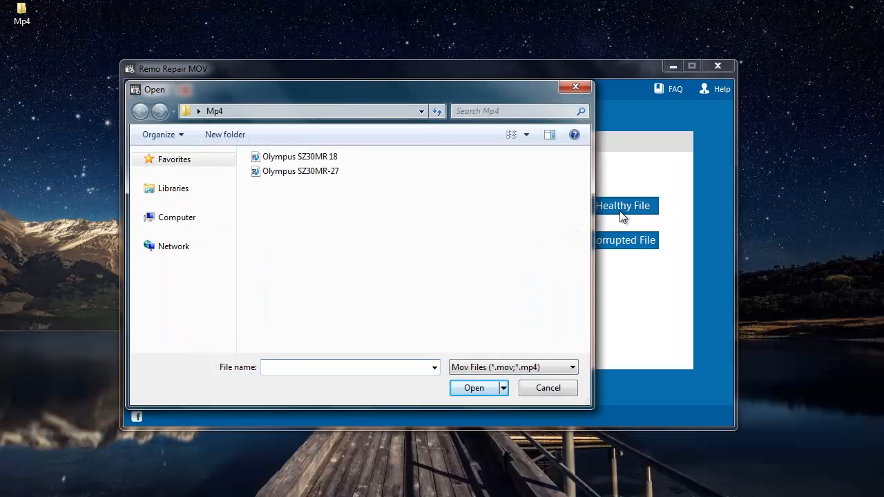
click(301, 171)
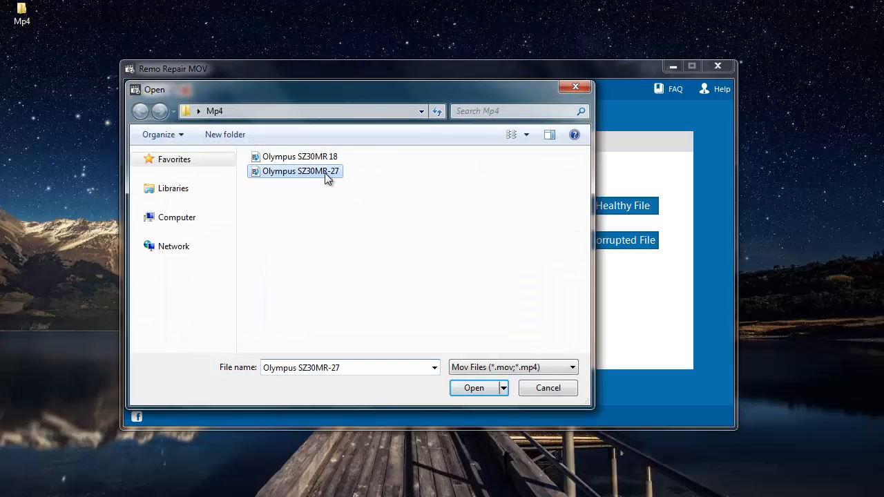
click(474, 387)
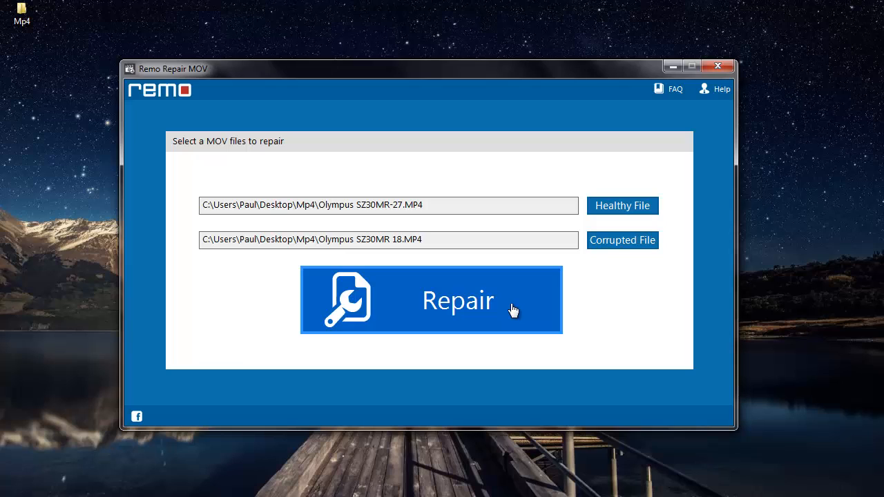
mouse_move(527, 299)
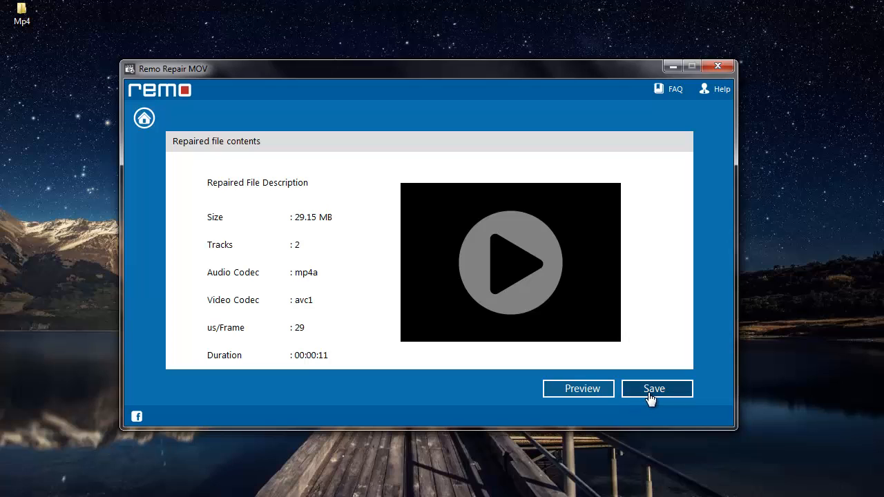
mouse_move(579, 388)
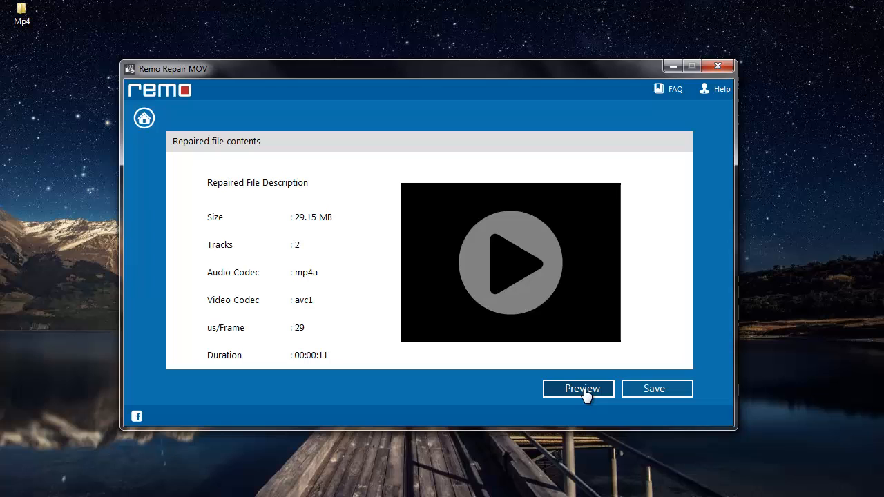
click(578, 389)
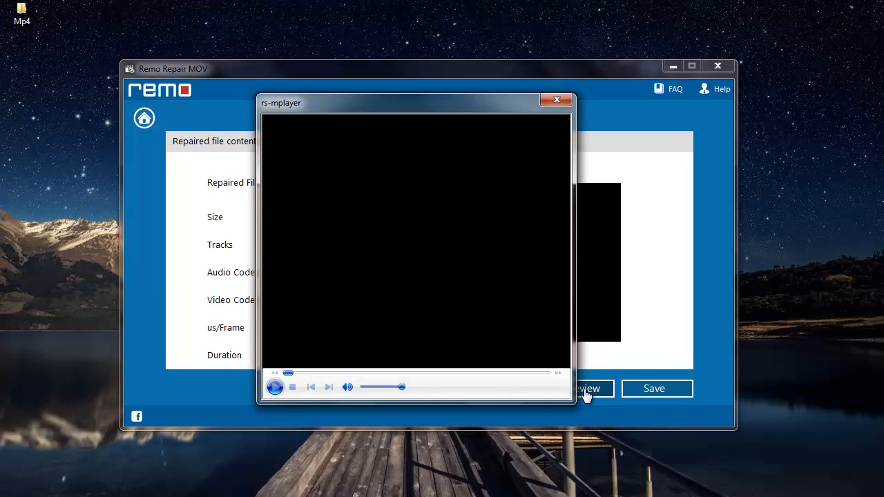
click(275, 387)
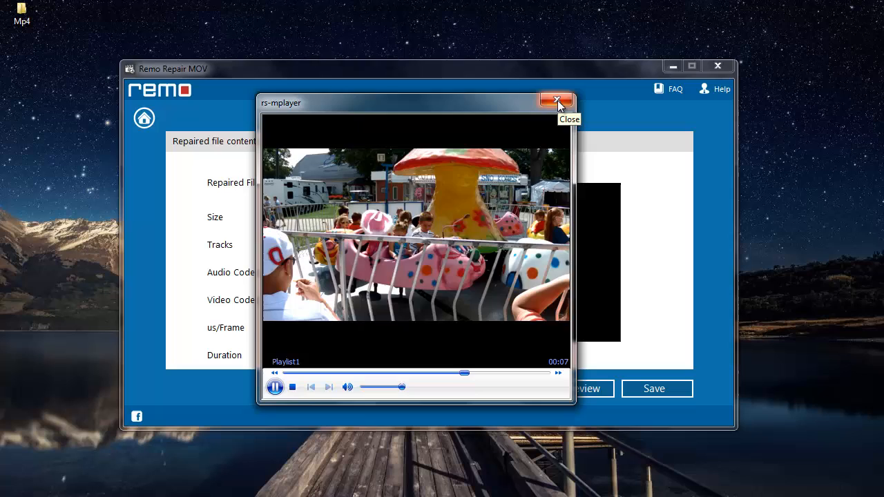
click(557, 99)
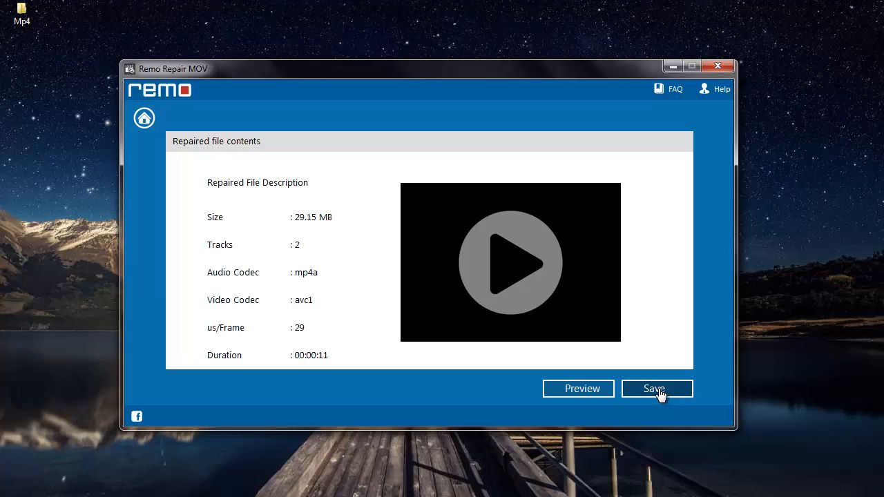
click(653, 388)
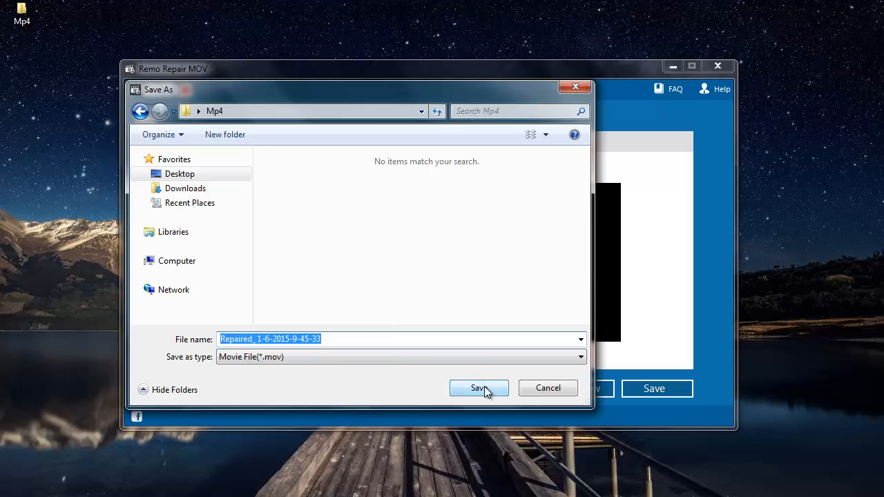
click(478, 388)
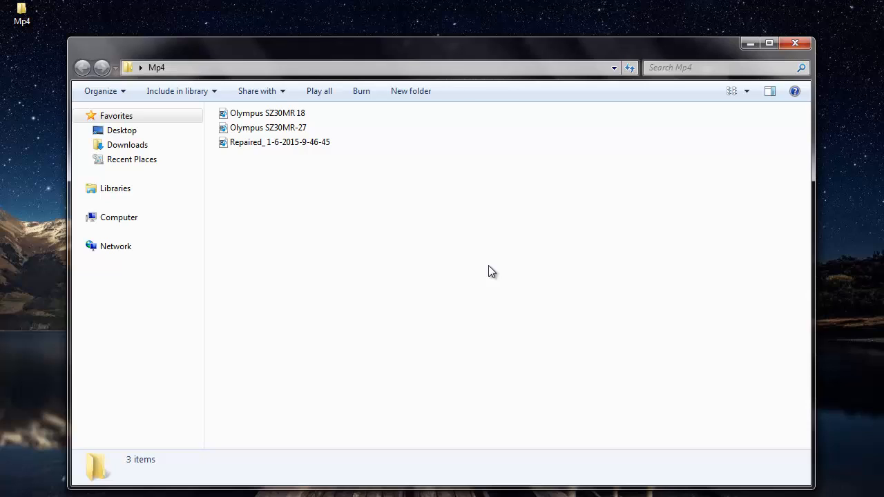
mouse_move(500, 268)
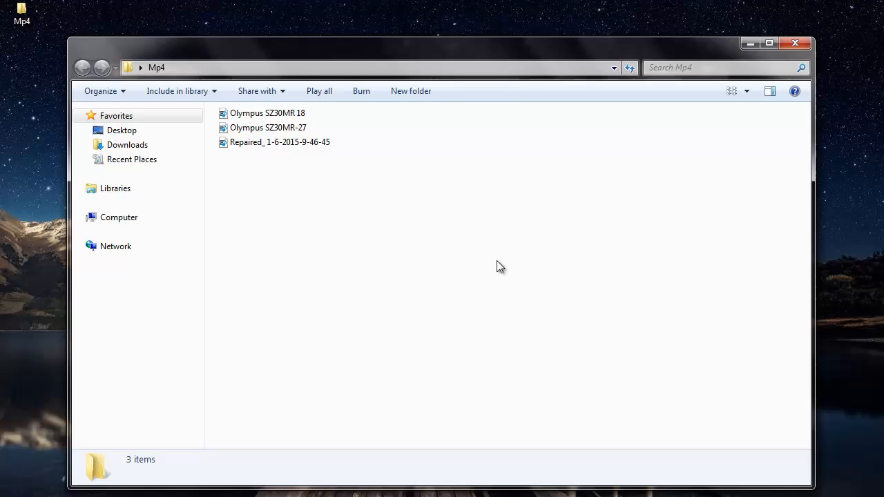
click(279, 141)
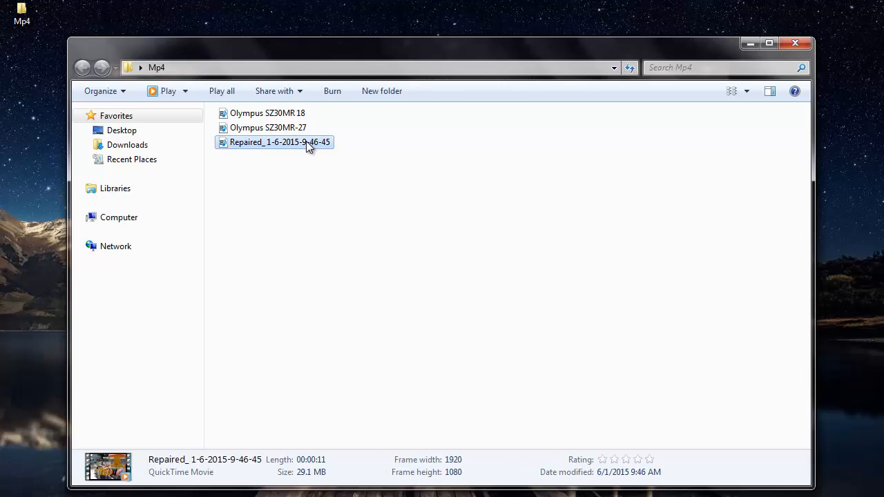